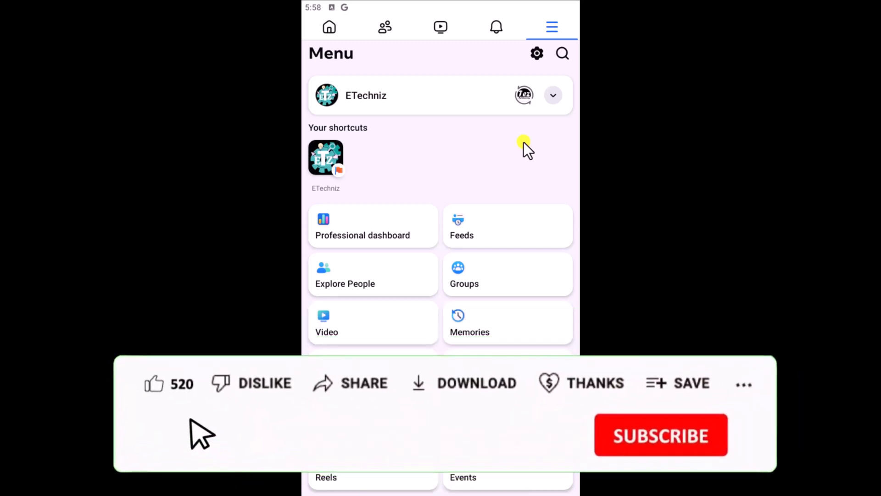
Step: Open Settings & privacy > Settings and scroll to the Audience and visibility section
click(153, 382)
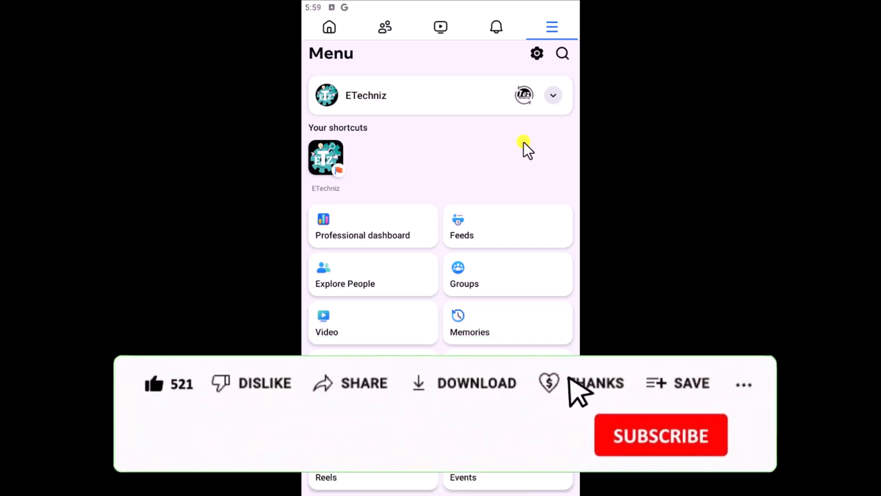
click(548, 383)
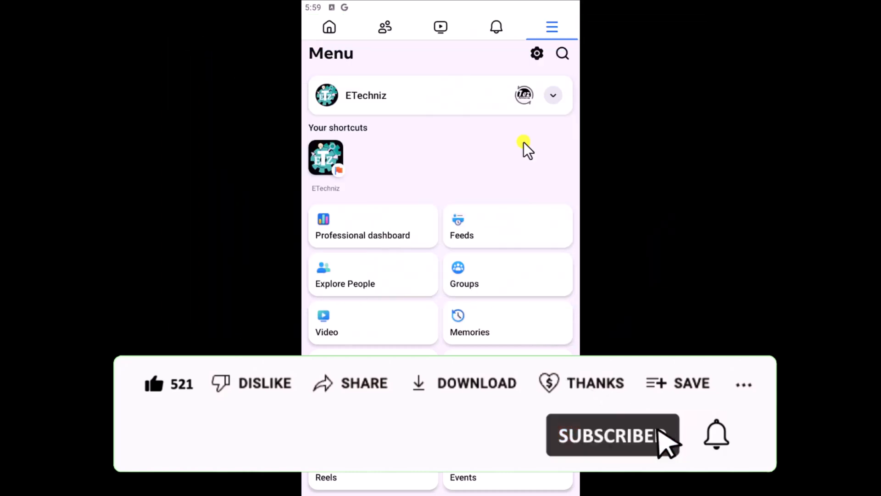
click(613, 436)
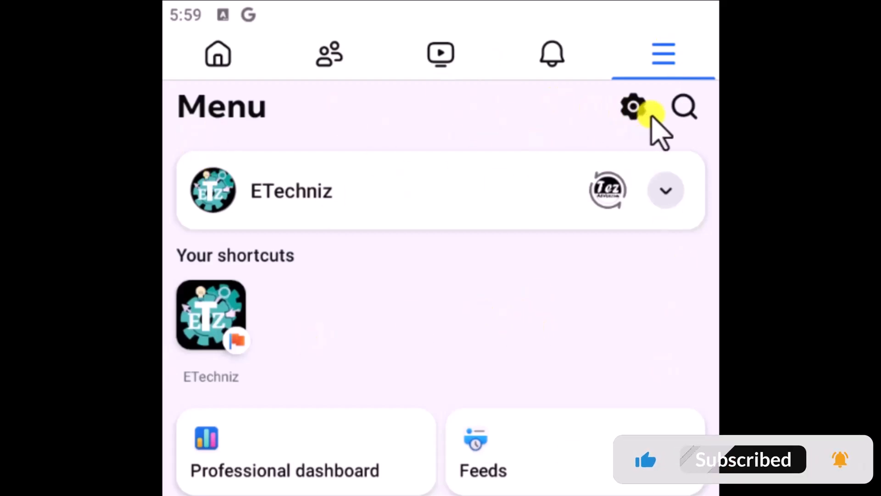
mouse_move(598, 393)
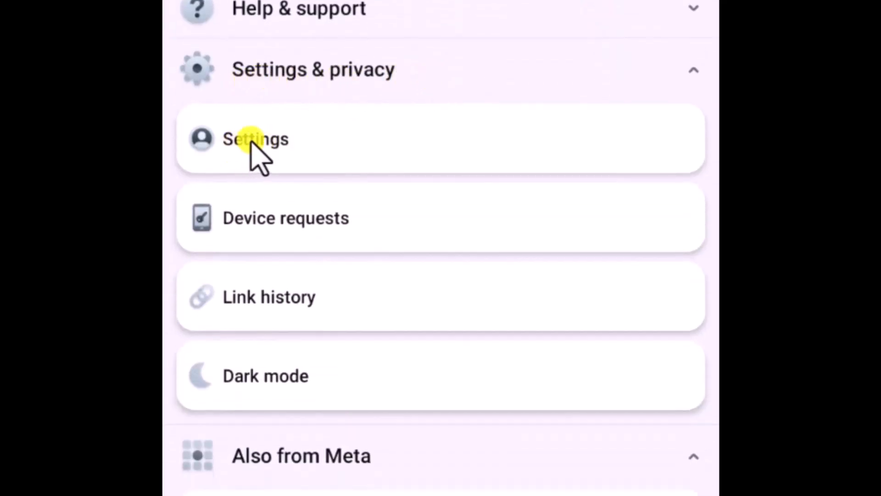
click(256, 138)
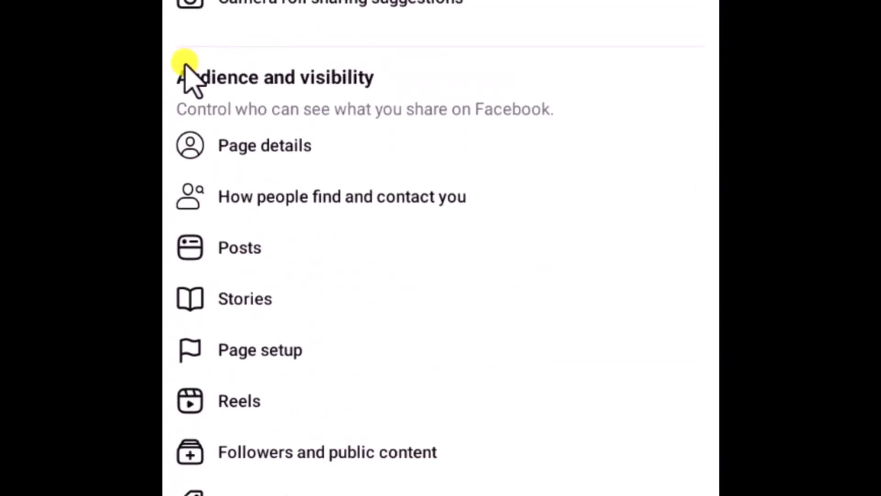
scroll(down, 3)
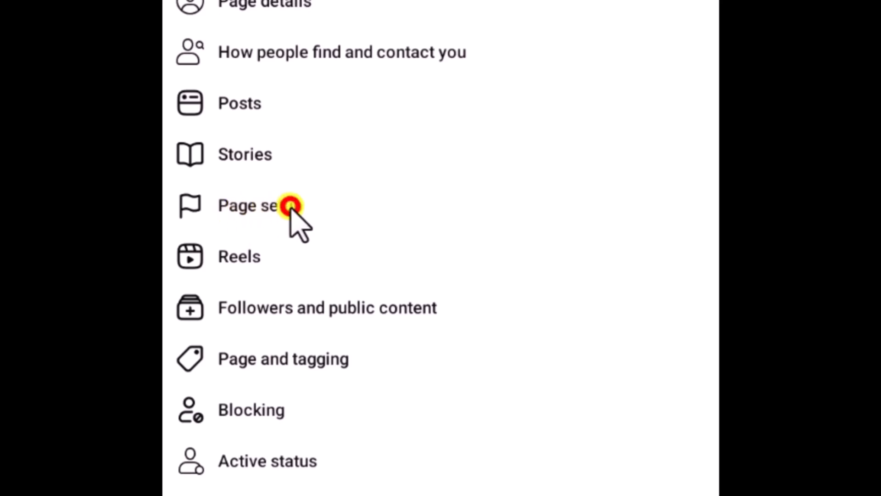
Step: In Page setup > Page access, remove the second admin and confirm with the profile password
click(248, 205)
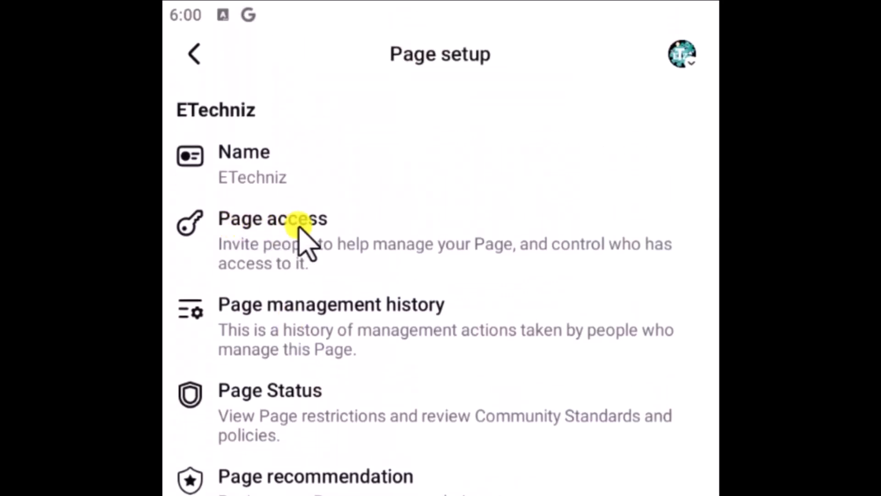
click(272, 218)
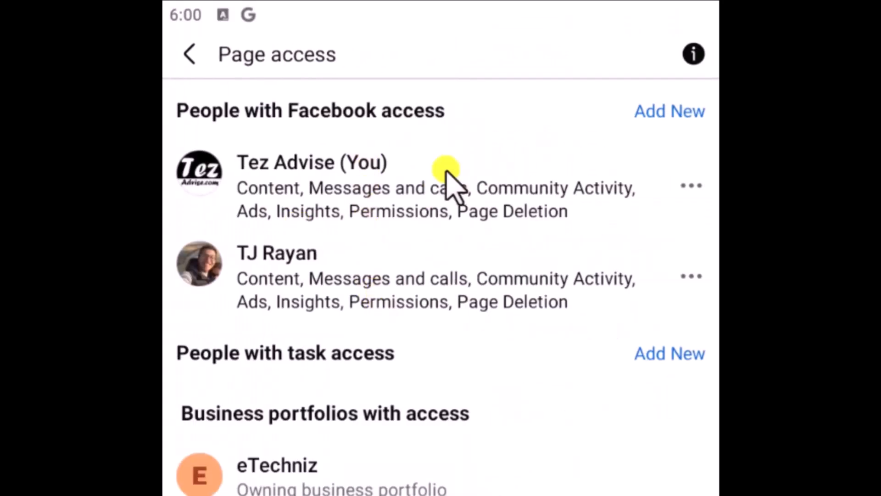
mouse_move(691, 287)
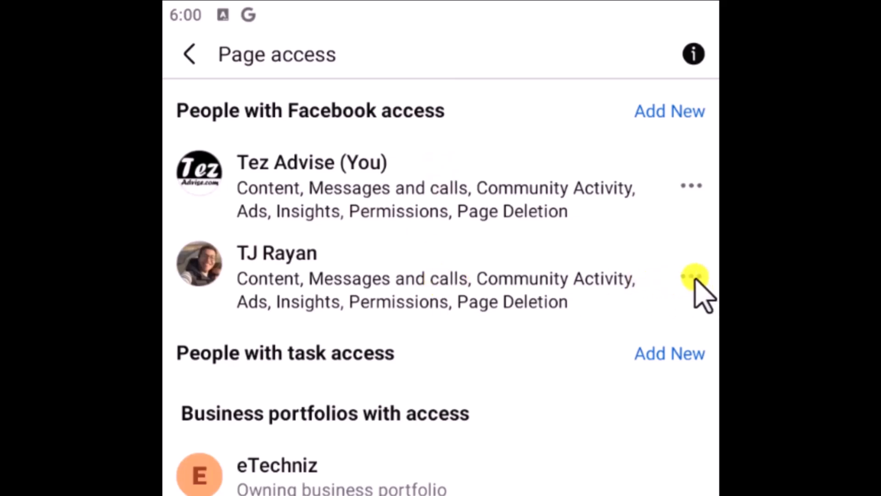
click(691, 275)
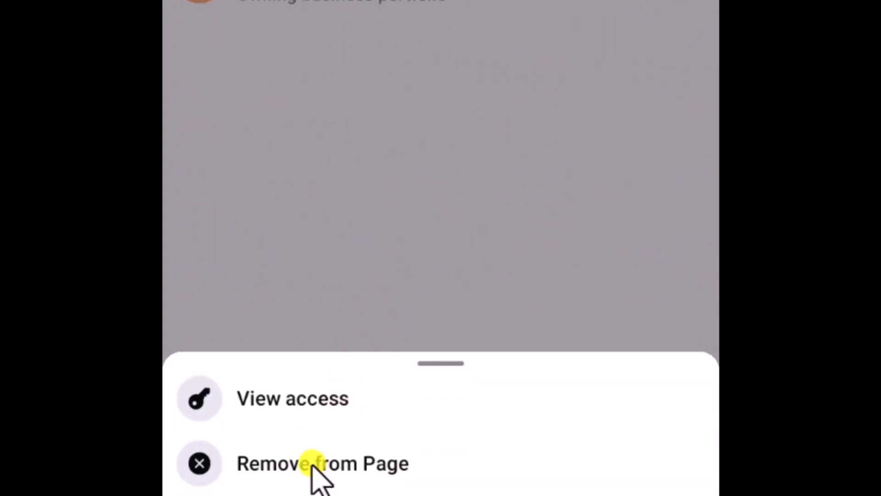
click(322, 463)
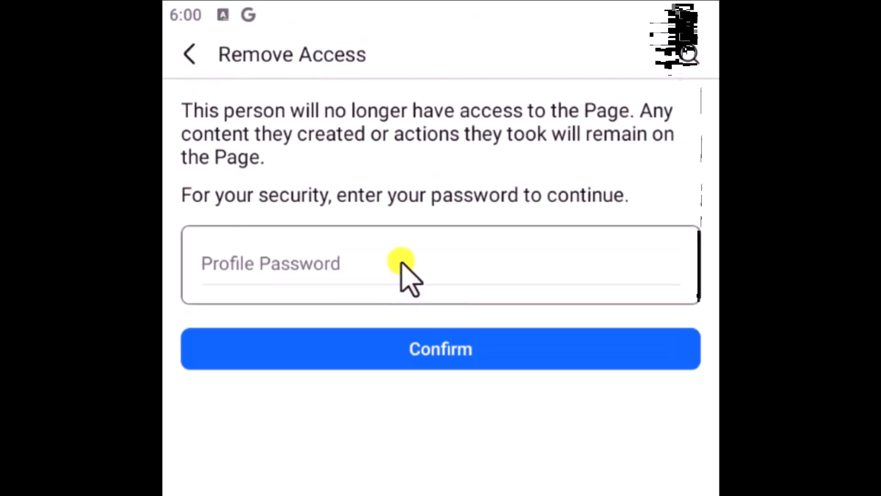
click(440, 349)
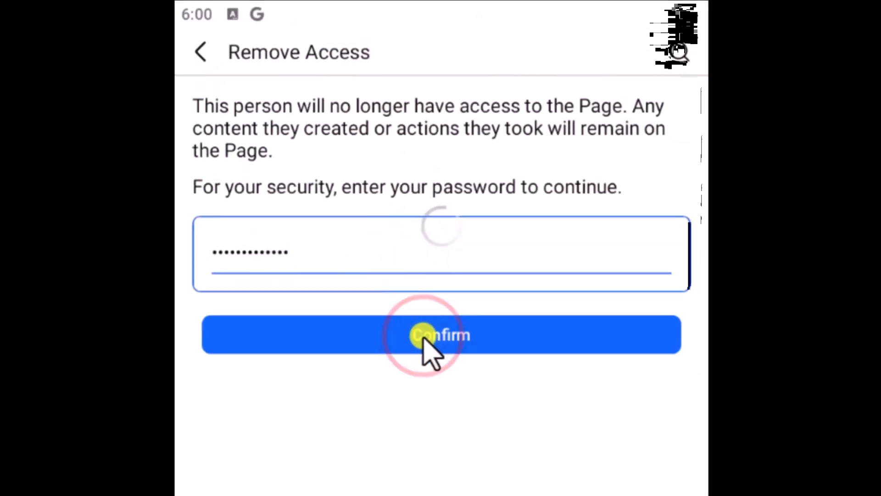
click(441, 335)
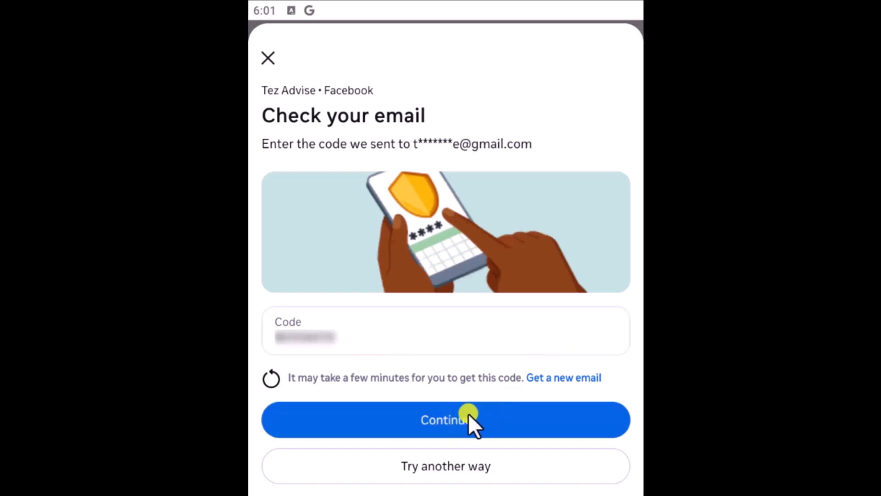
click(446, 419)
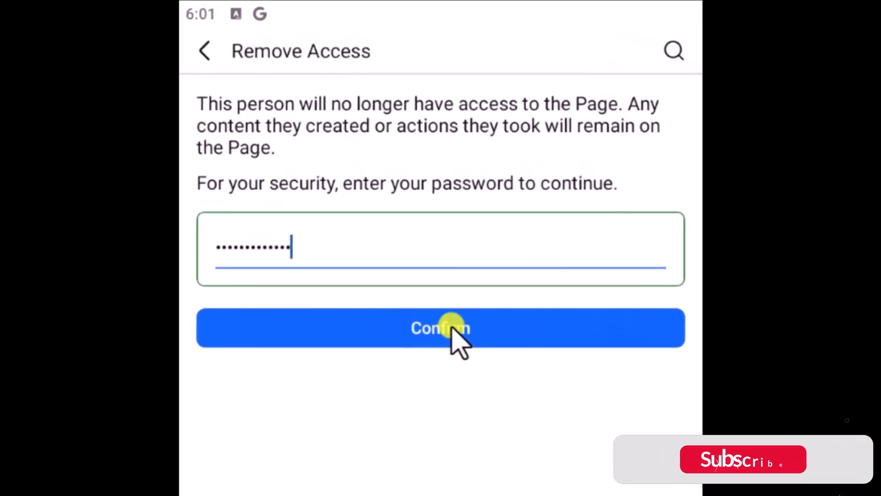
click(440, 327)
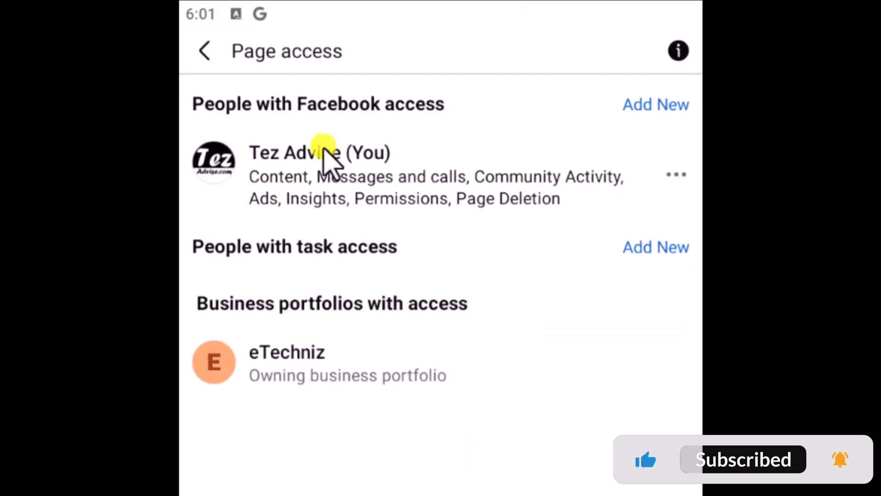
mouse_move(393, 168)
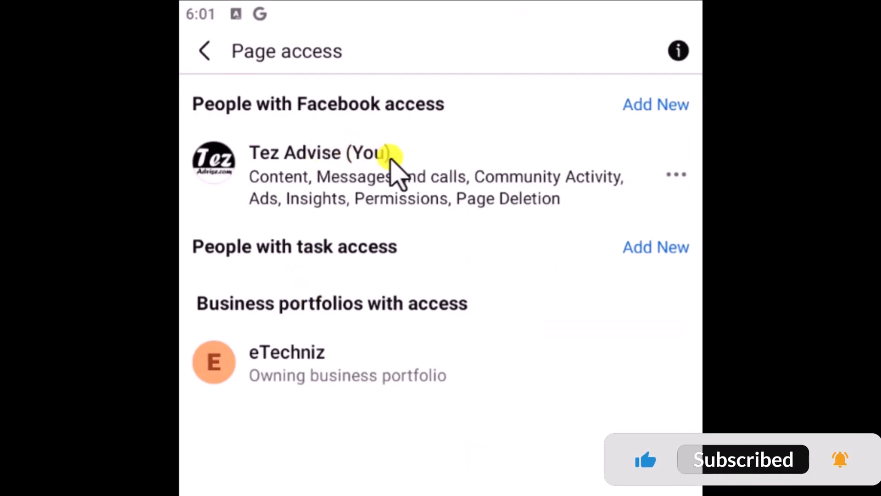